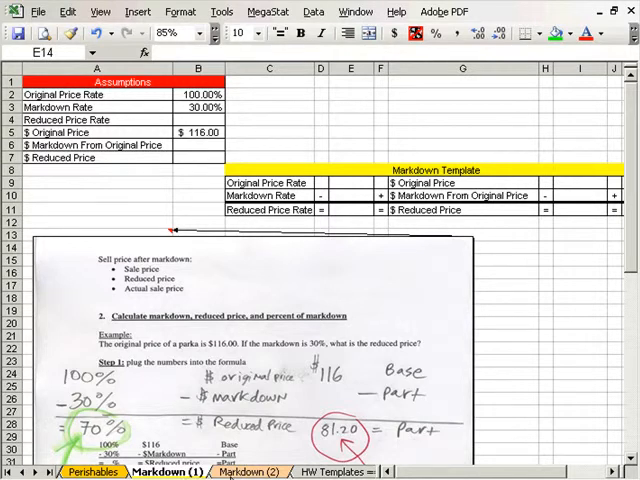
Step: Zoom to 80%, enter 100% and 30% rates, and link I9 to the $116 original price
click(254, 471)
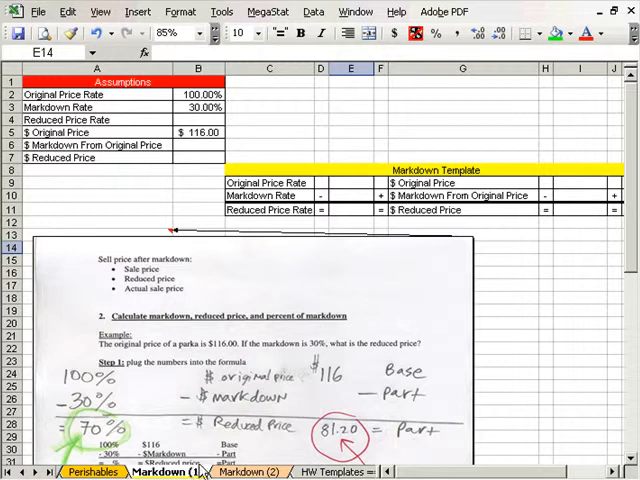
mouse_move(181, 204)
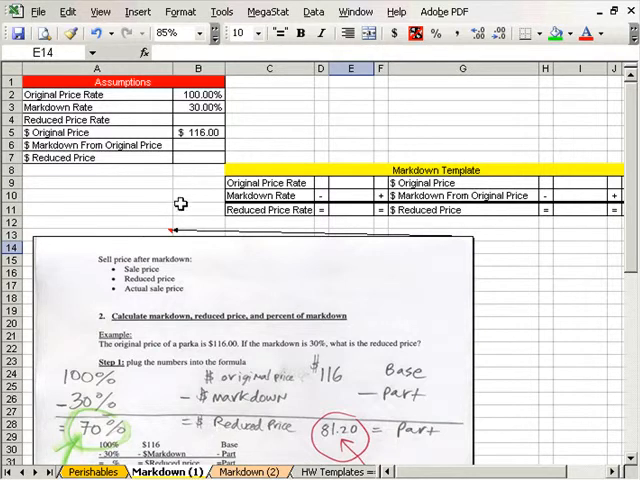
click(505, 320)
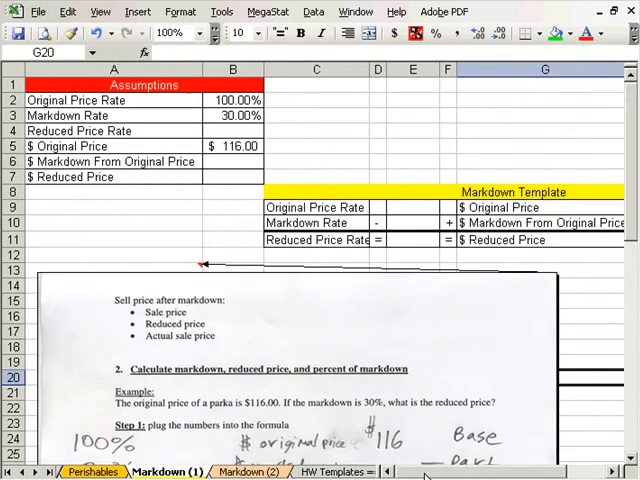
scroll(down, 3)
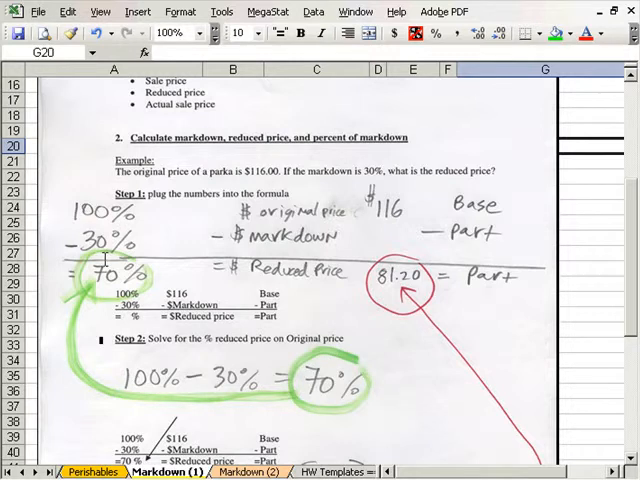
scroll(down, 3)
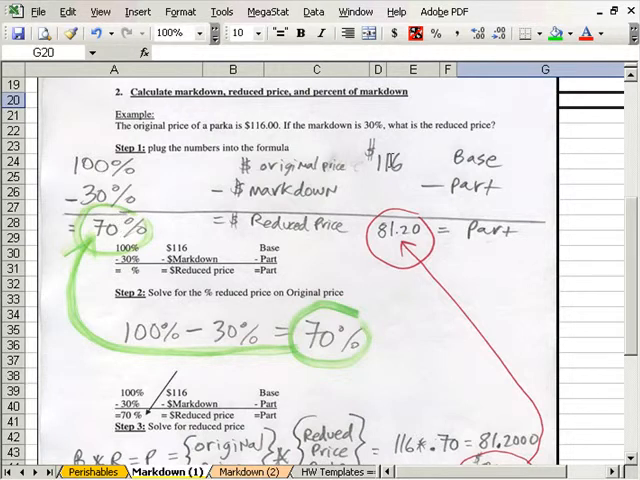
scroll(down, 3)
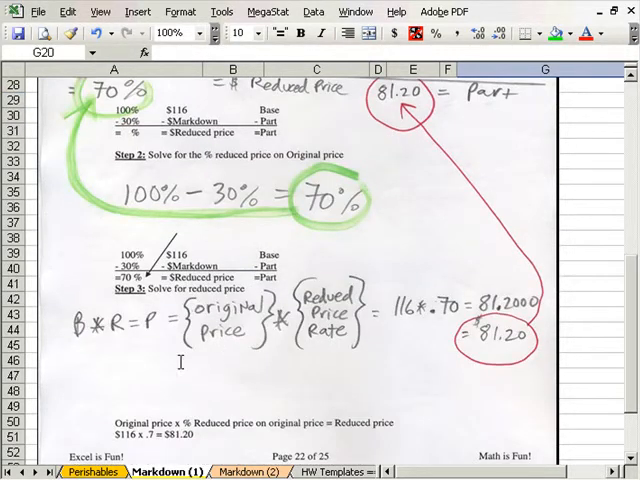
mouse_move(103, 358)
text(85)
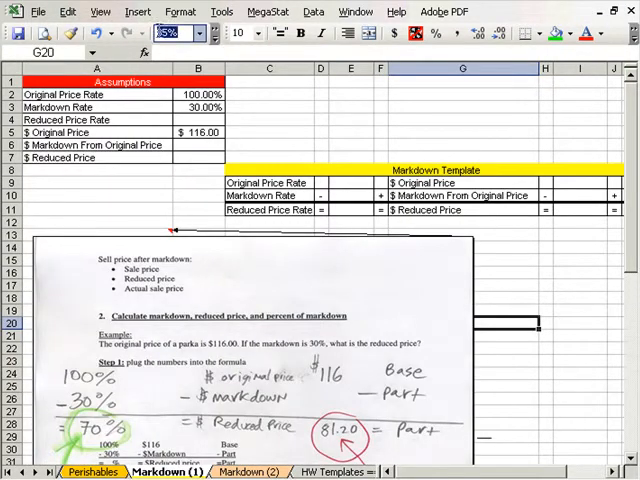
text(80)
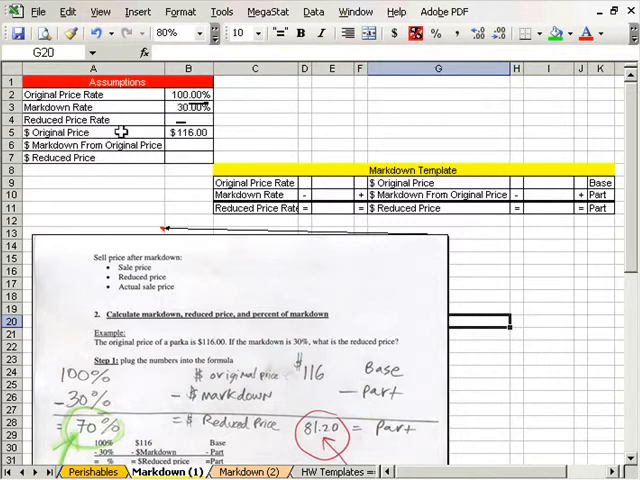
click(331, 182)
text(=)
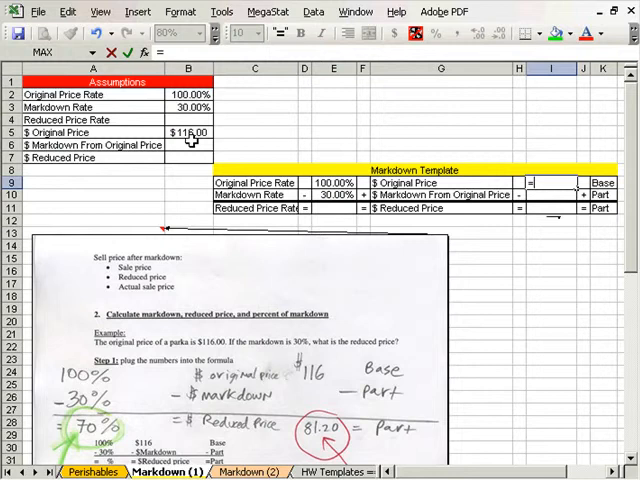
click(188, 132)
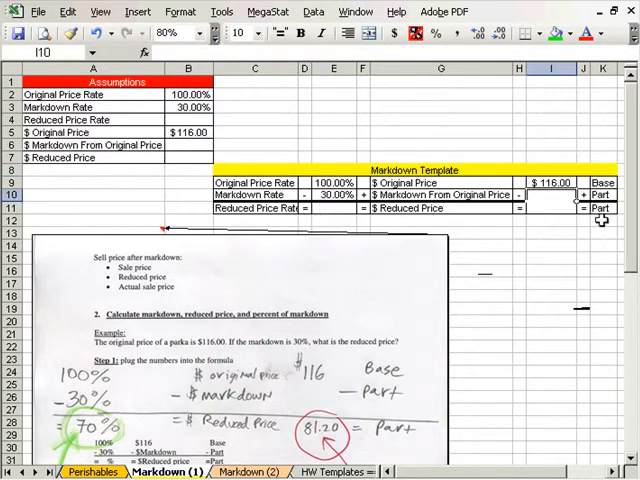
click(550, 258)
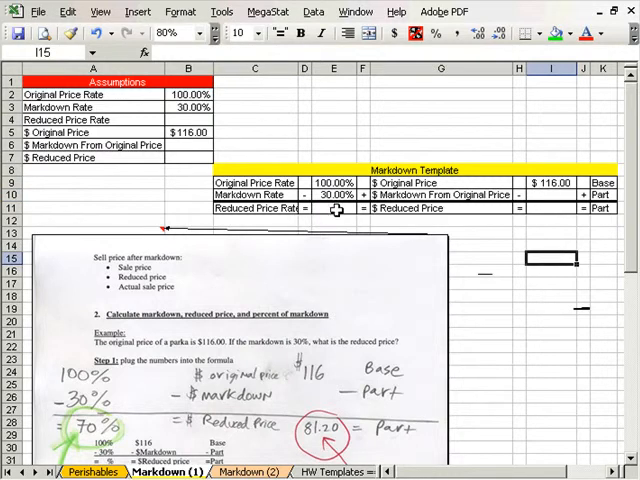
Step: Compute the 70% reduced rate with =E9-E10 and the $81.20 reduced price using ROUND
click(334, 208)
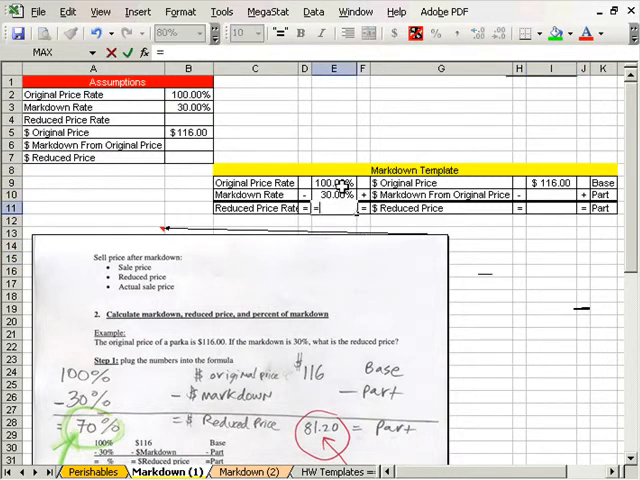
text(=E9-E10)
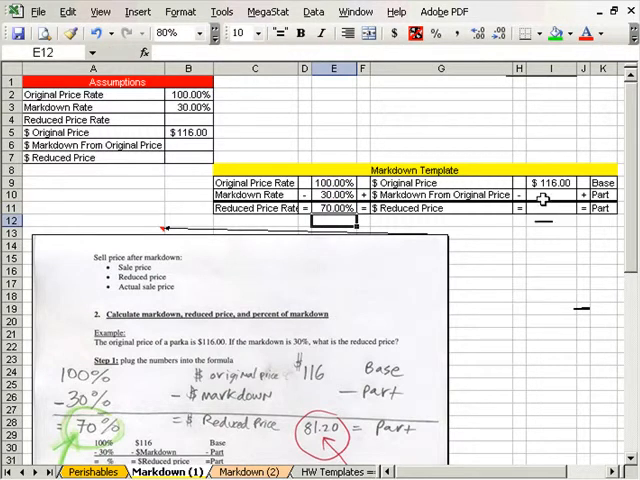
click(549, 208)
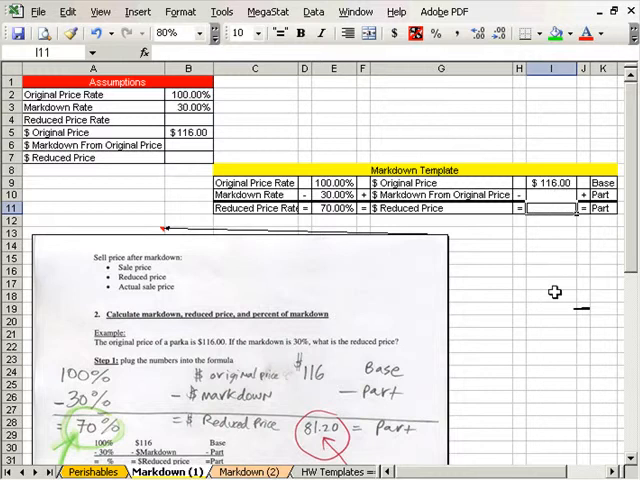
text(=round(I9*)
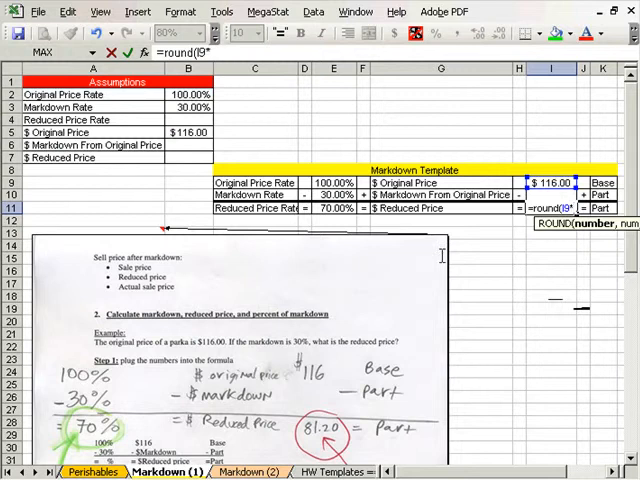
click(333, 208)
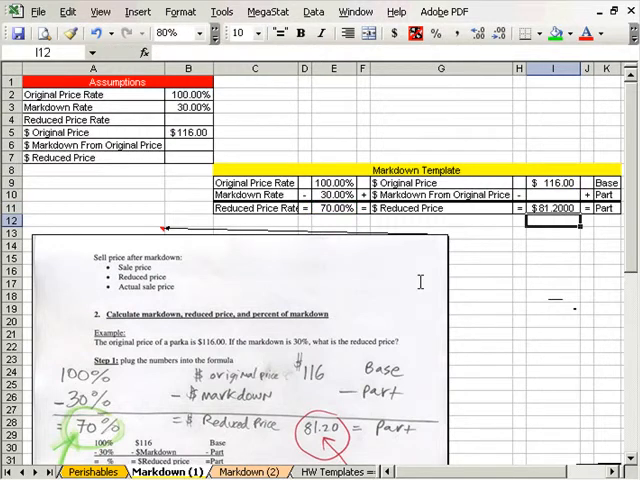
click(553, 208)
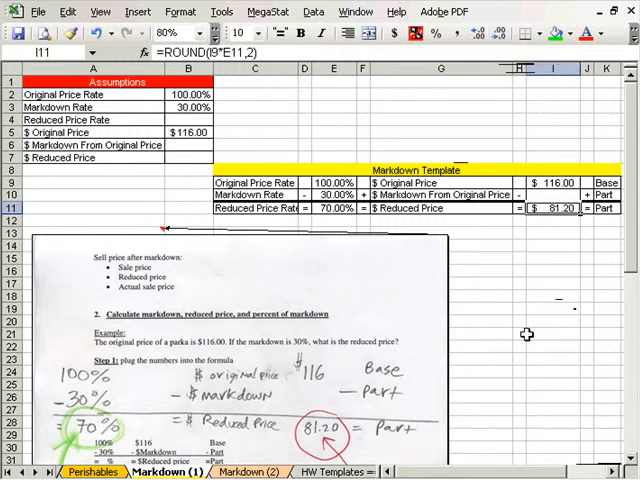
click(253, 471)
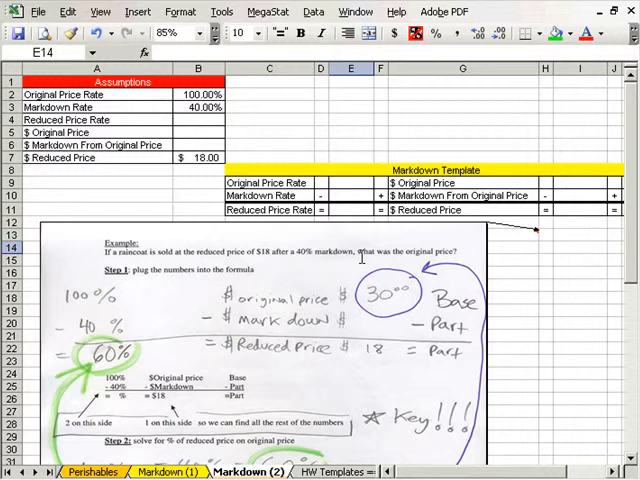
Step: Scroll through the Markdown (2) raincoat example: $18 reduced price at a 40% markdown
scroll(down, 3)
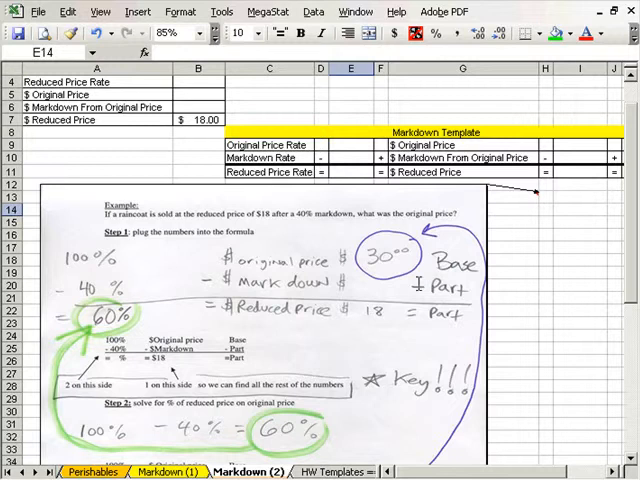
scroll(down, 3)
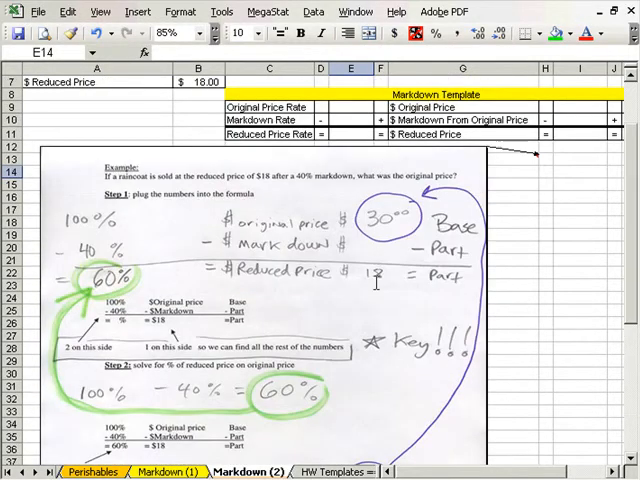
mouse_move(390, 232)
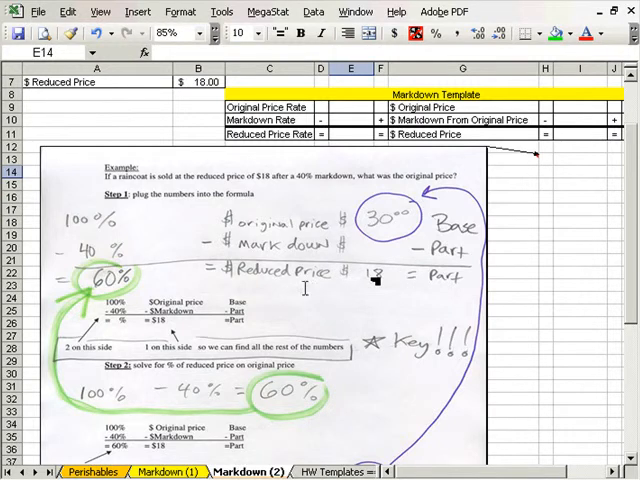
scroll(down, 3)
text(40)
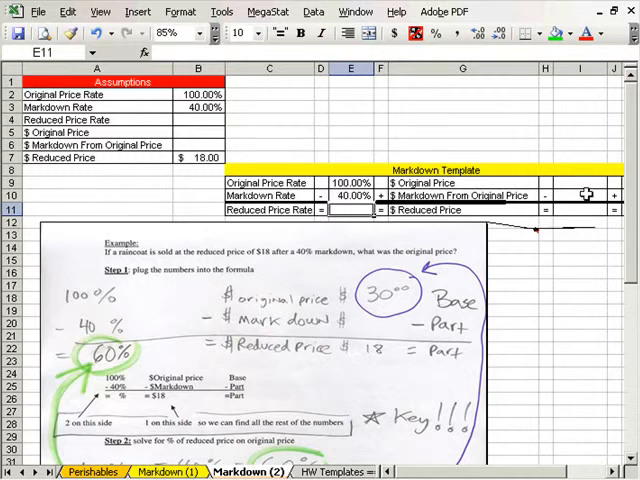
Step: Link I11 to the $18 reduced price (=B7) and set E11 to =E9-E10
click(580, 210)
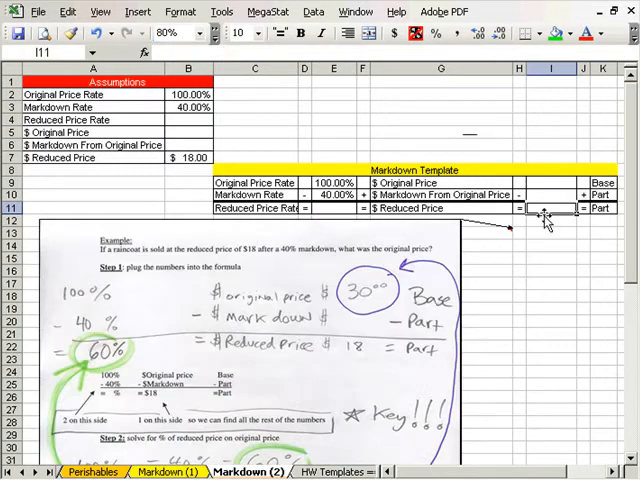
text(=B7)
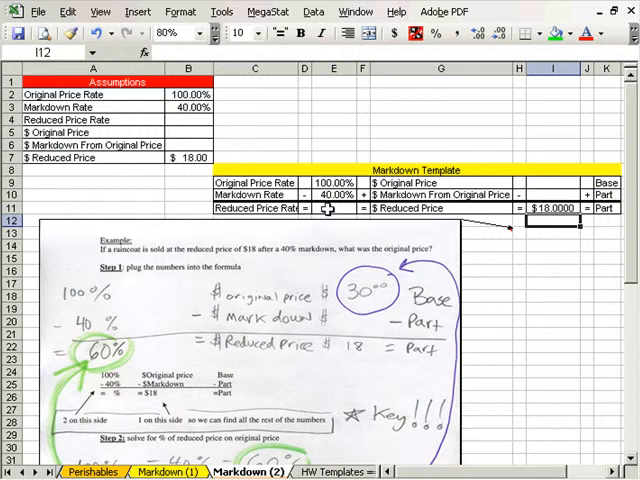
click(334, 208)
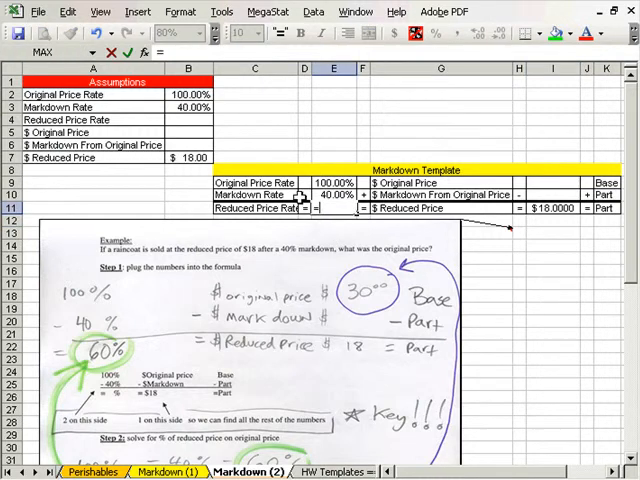
text(=E9-)
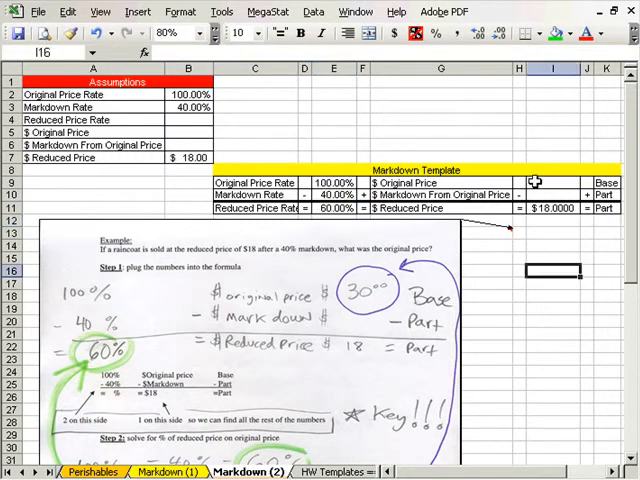
Step: Enter =ROUND(I11/E11,2) in I9 to get a $30.00 original price
click(550, 183)
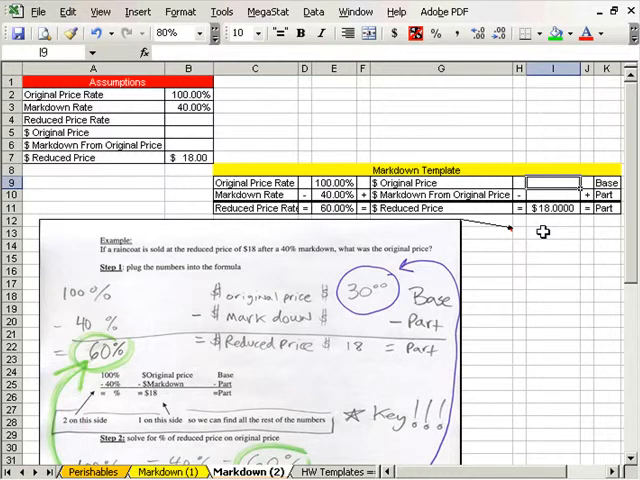
text(=round)
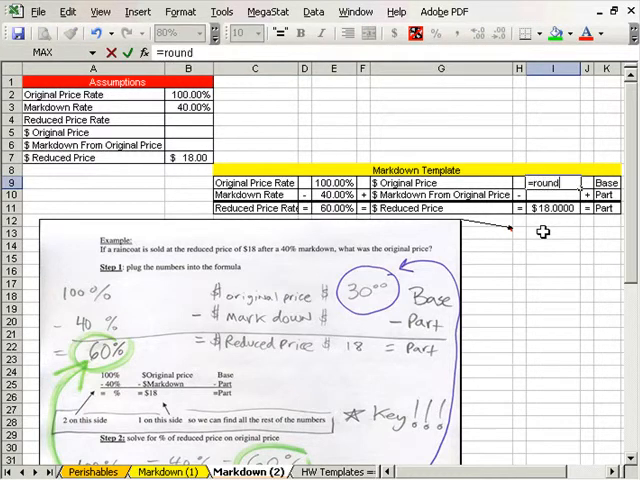
text(()
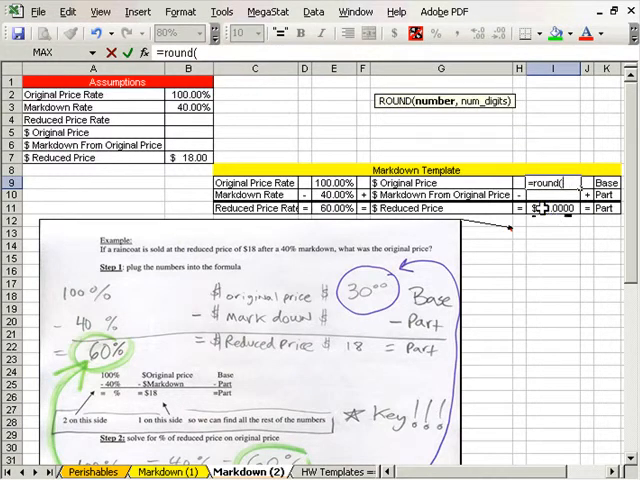
click(555, 208)
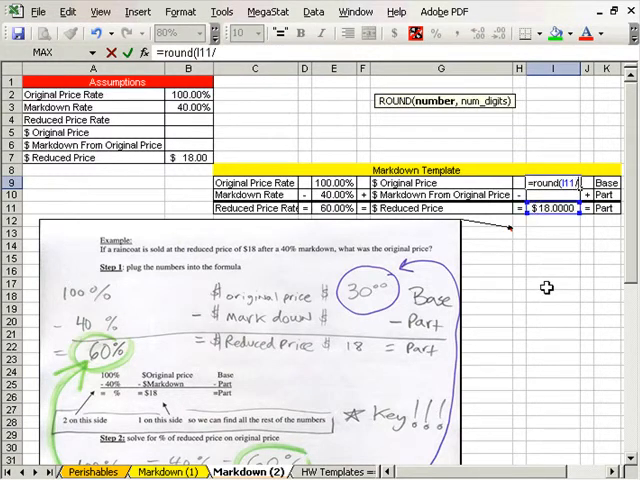
click(334, 208)
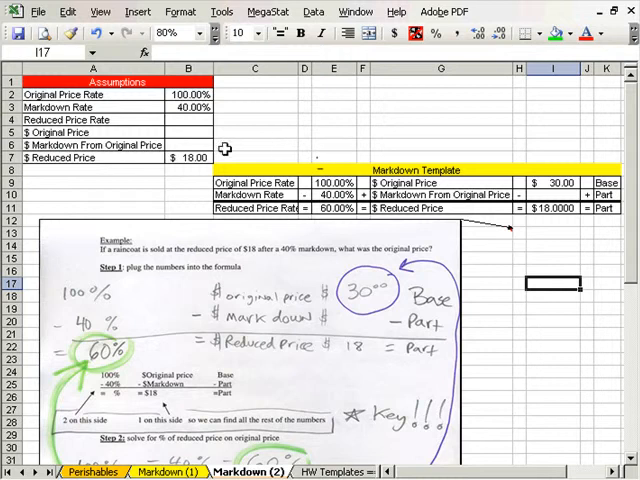
mouse_move(195, 100)
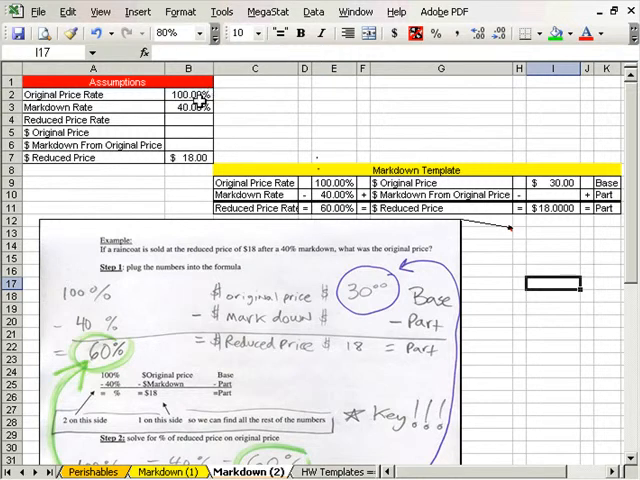
Step: Change the markdown to 35% and the reduced price to $16.99, giving $26.14
click(188, 107)
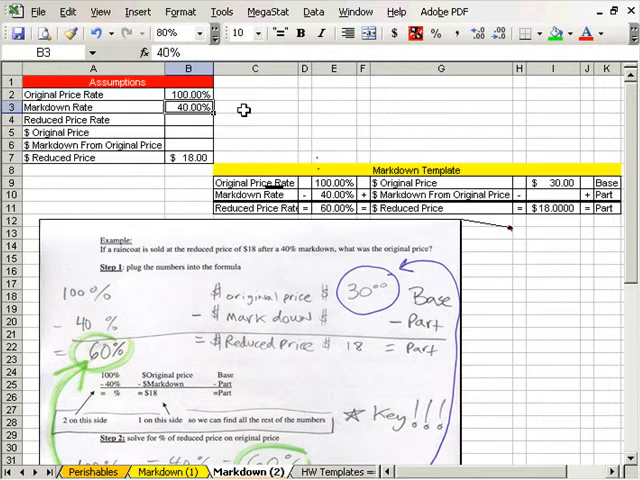
text(35%)
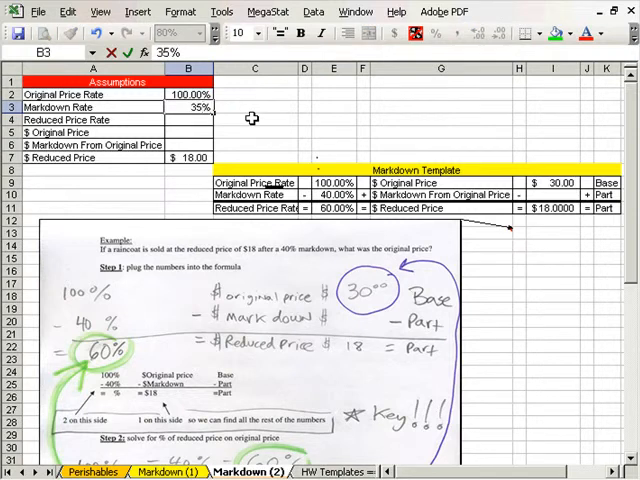
click(188, 119)
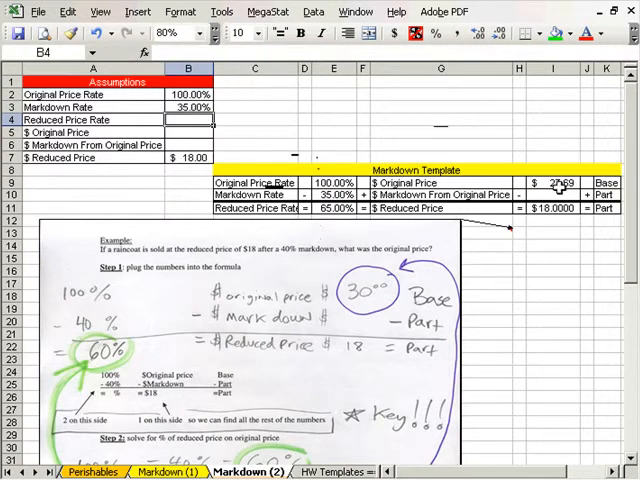
click(553, 182)
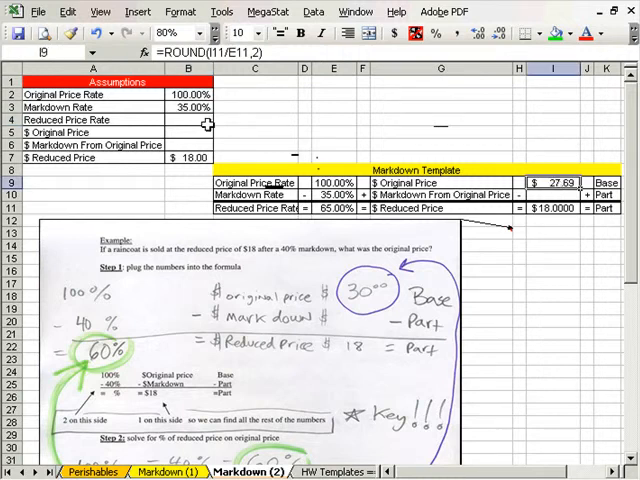
click(189, 157)
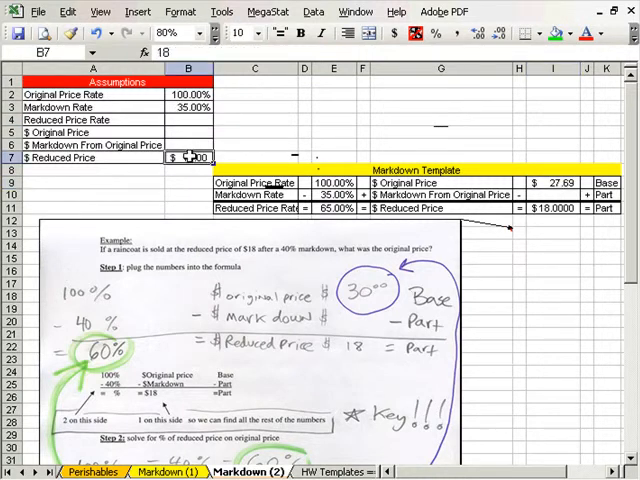
text(1)
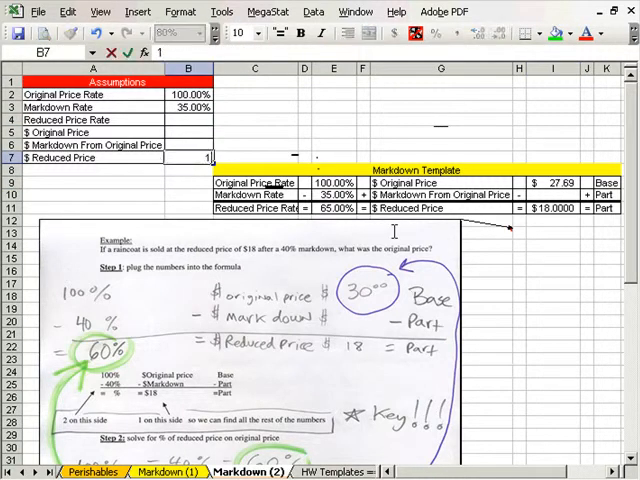
text(16.99)
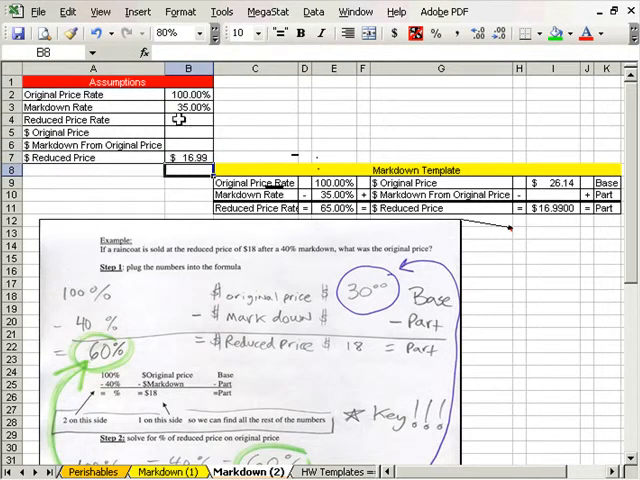
mouse_move(190, 165)
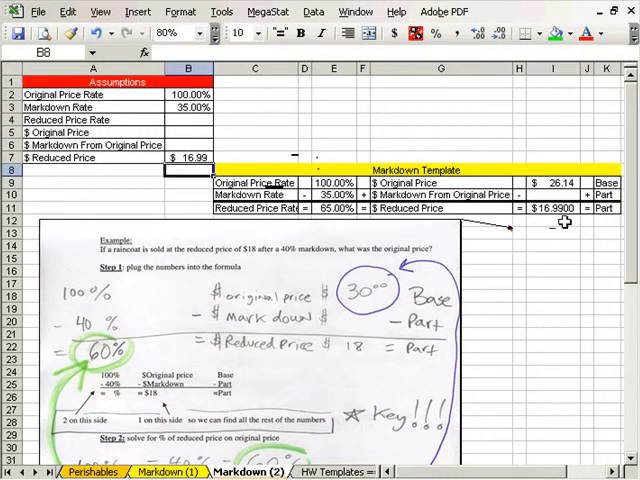
mouse_move(553, 294)
text(40)
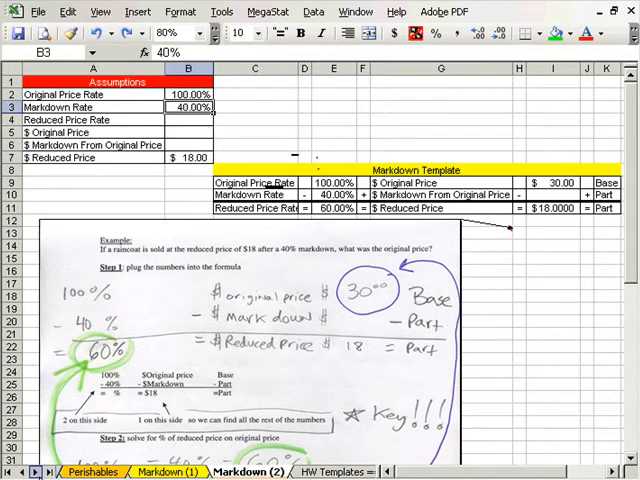
Step: View the blank Markup on Sell, Markup On Cost and Markdown Template sheets
click(210, 471)
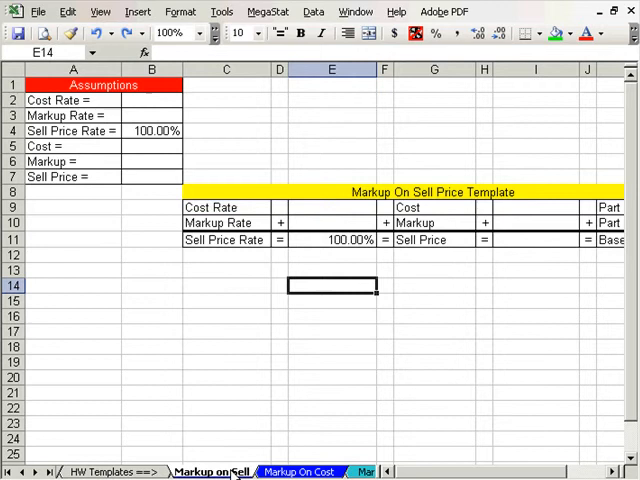
click(298, 471)
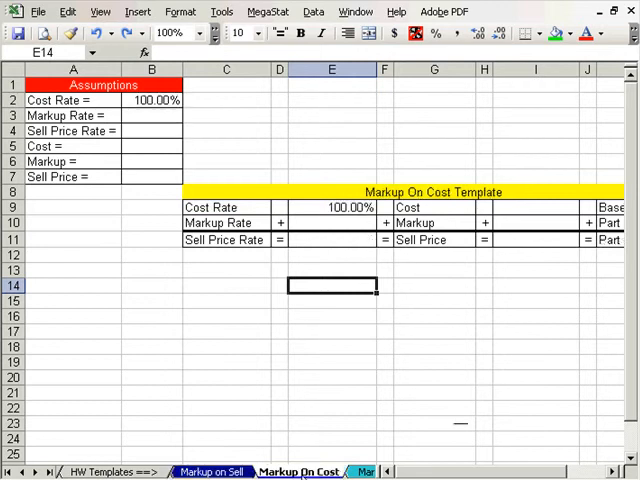
click(290, 471)
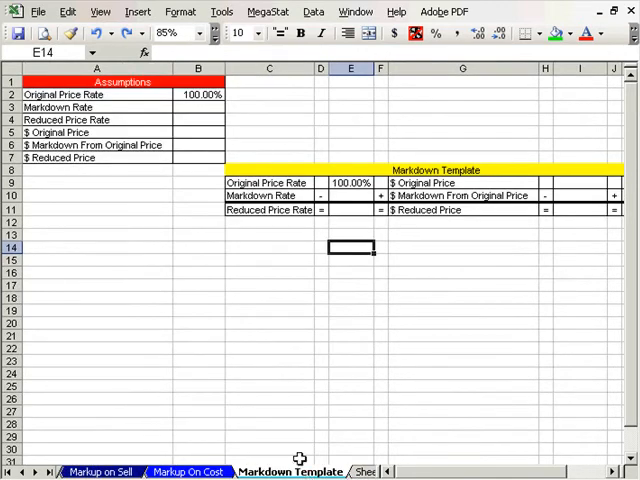